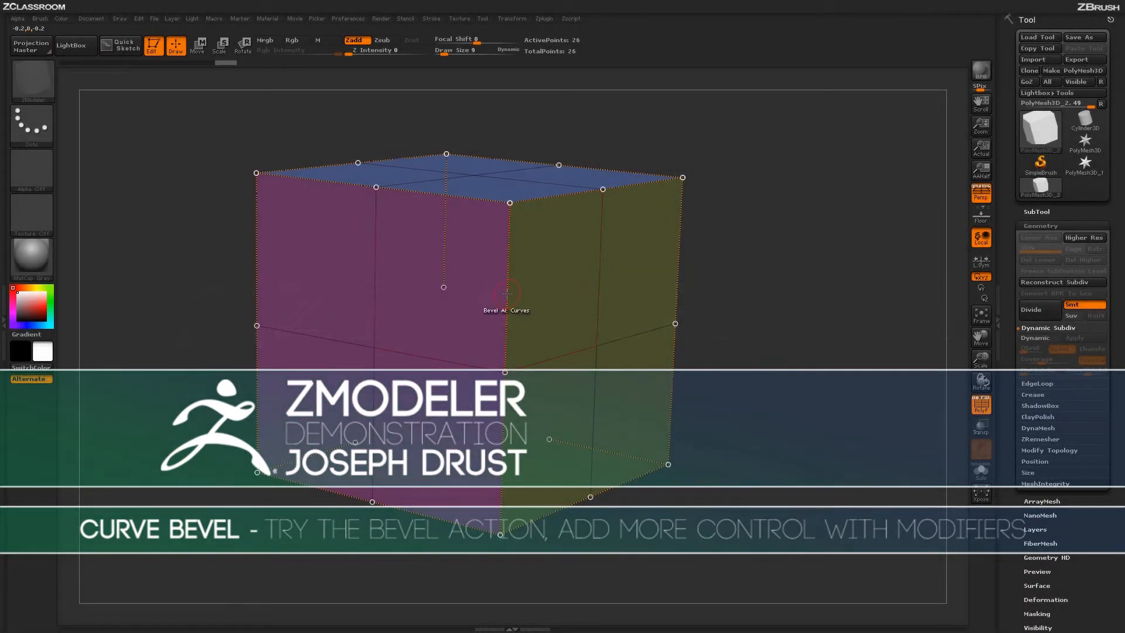
- Bring up ZModeler's Bevel on All Curves options with single-row, linear-edge modifiers on a cube curve
{"action": "left_click", "coordinate": [507, 292]}
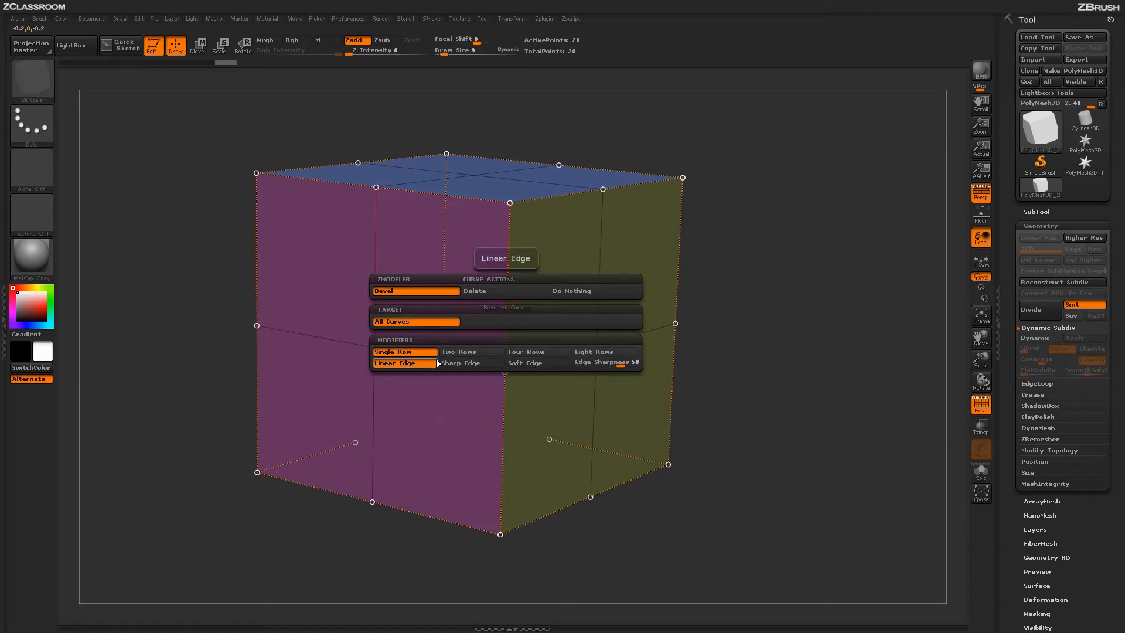
{"action": "left_click", "coordinate": [414, 291]}
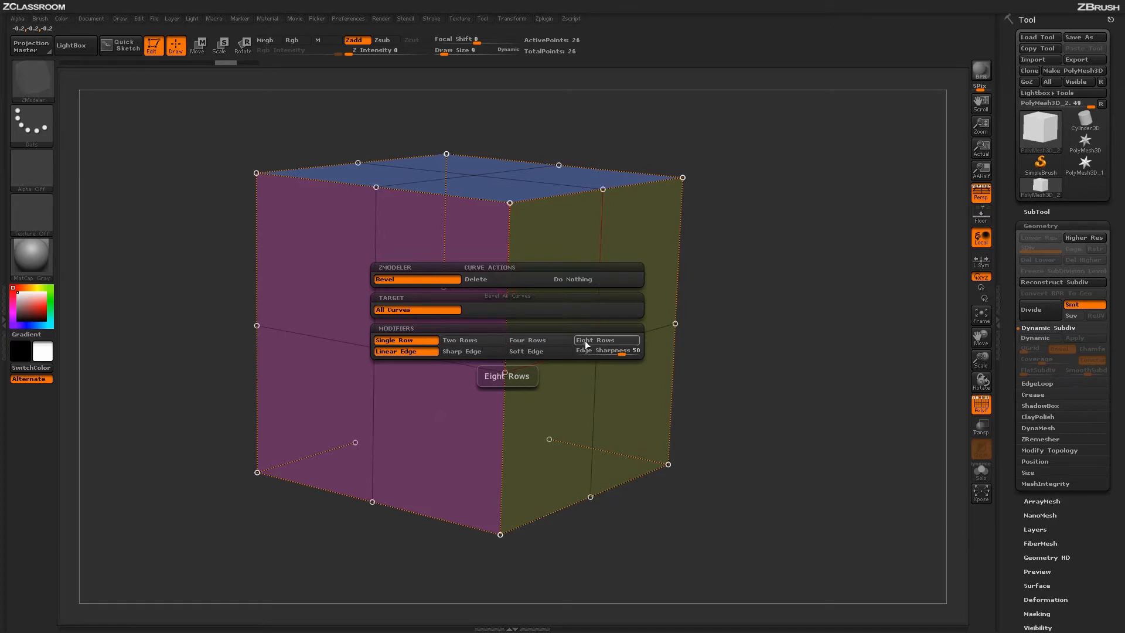
- Bevel all curves with Eight Rows, undo it, and bring the bevel options back
{"action": "left_click", "coordinate": [607, 340]}
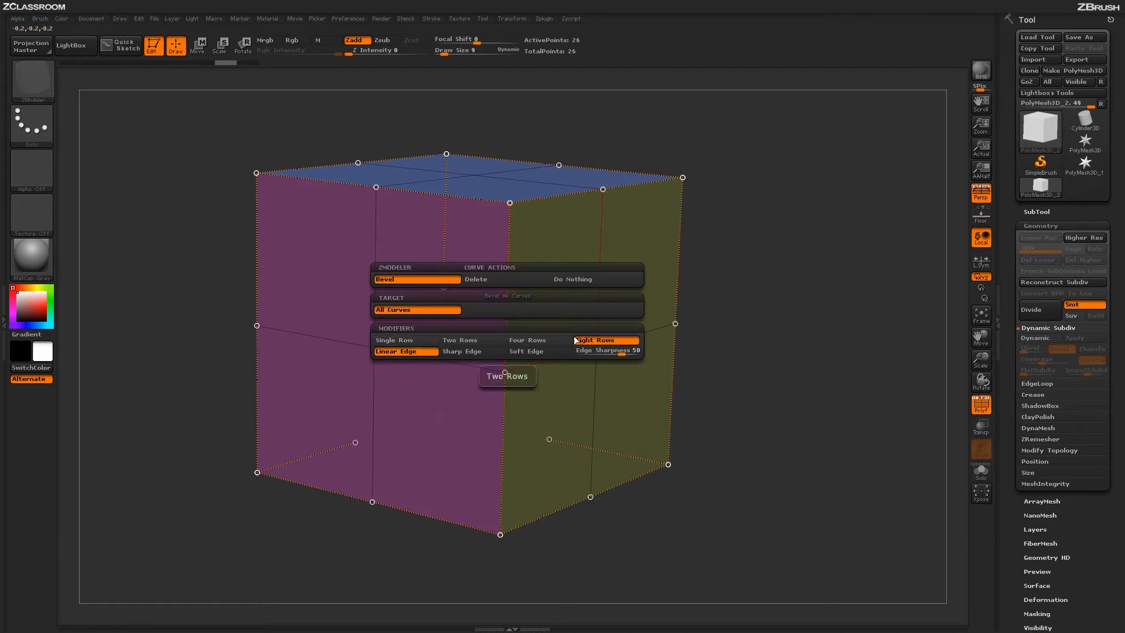
{"action": "left_click", "coordinate": [605, 340]}
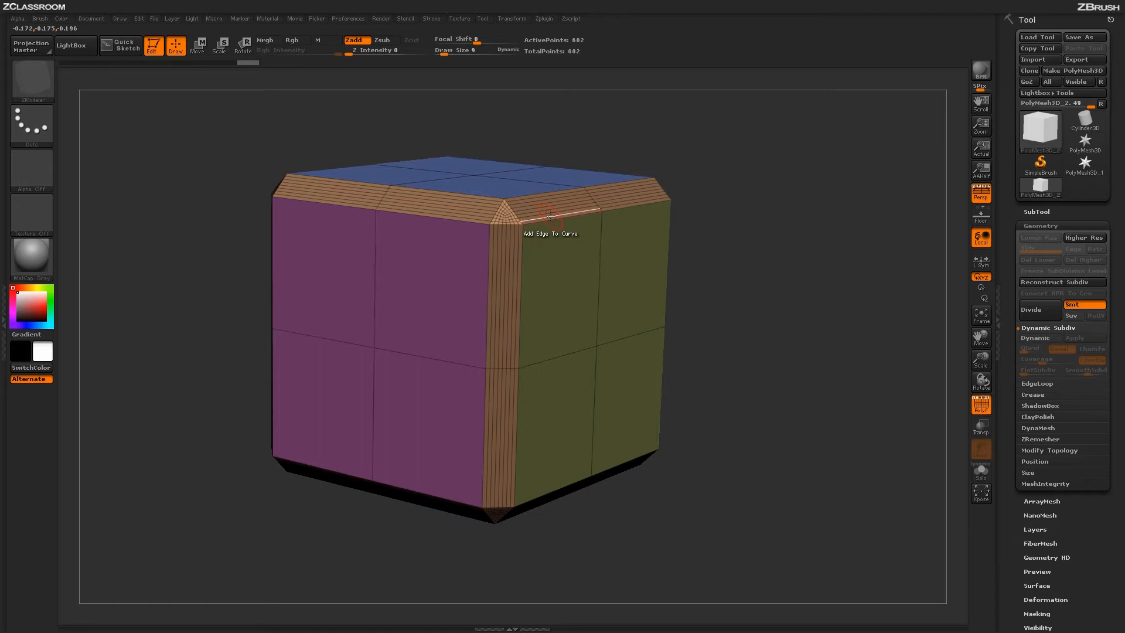
{"action": "mouse_move", "coordinate": [530, 214]}
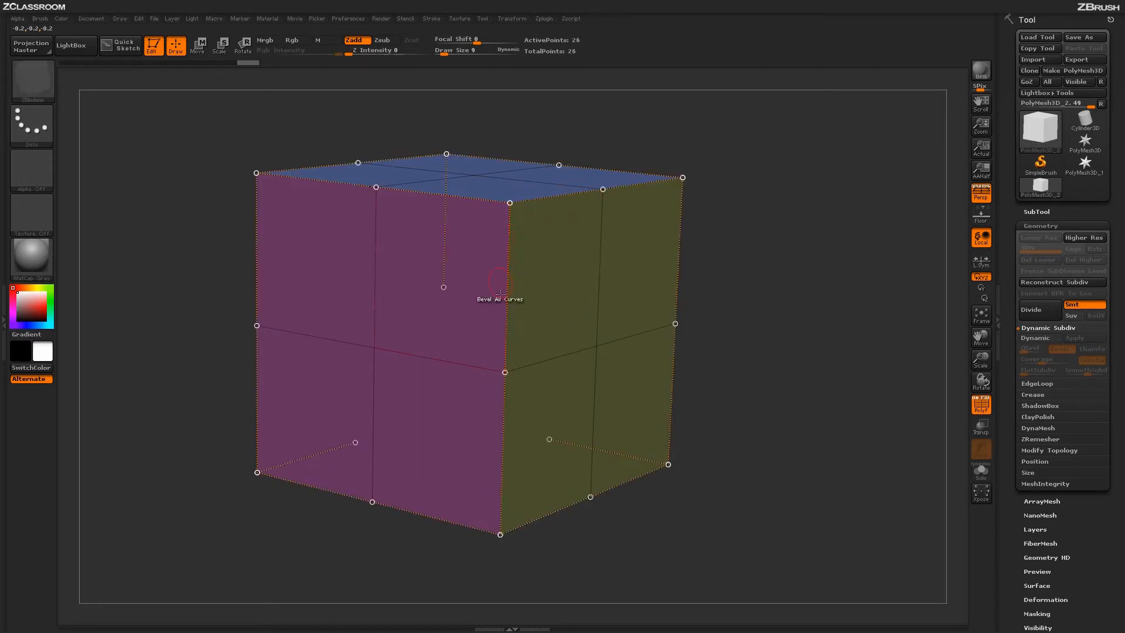
{"action": "left_click", "coordinate": [500, 289]}
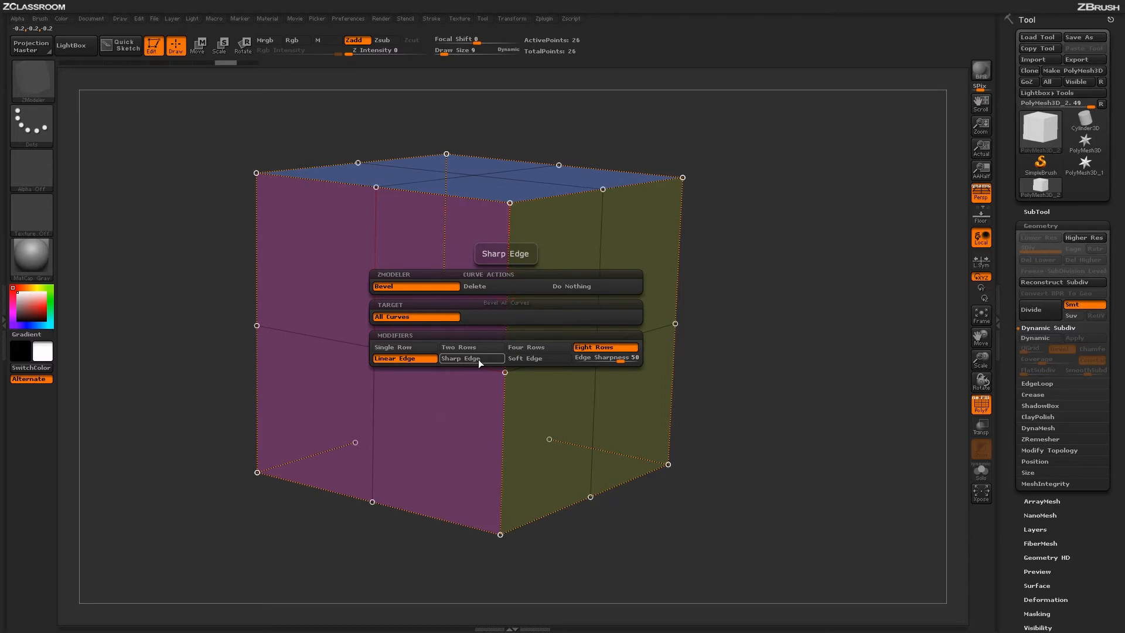
{"action": "mouse_move", "coordinate": [489, 363]}
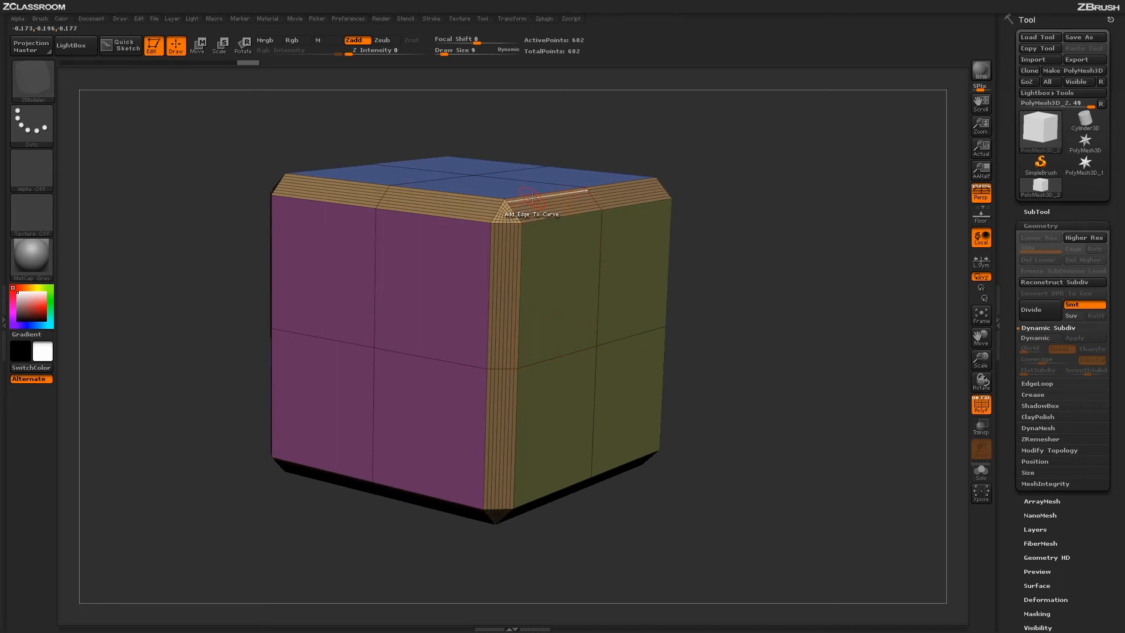
{"action": "mouse_move", "coordinate": [1036, 338]}
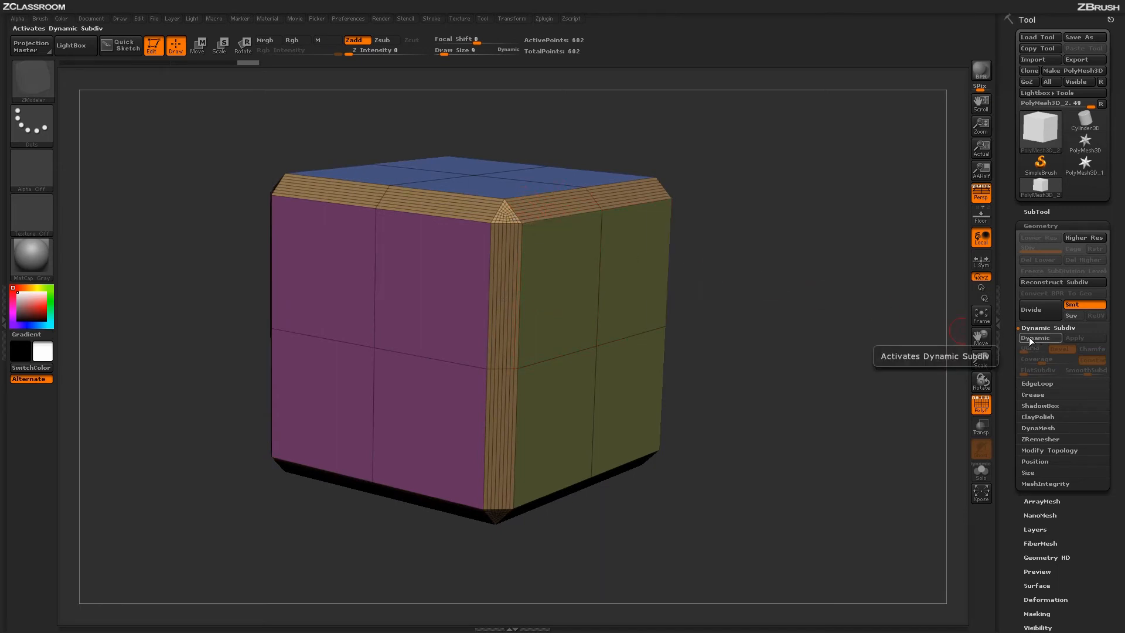
- Apply another eight-row All Curves bevel, undo it, and reopen the bevel options
{"action": "left_click", "coordinate": [1039, 338]}
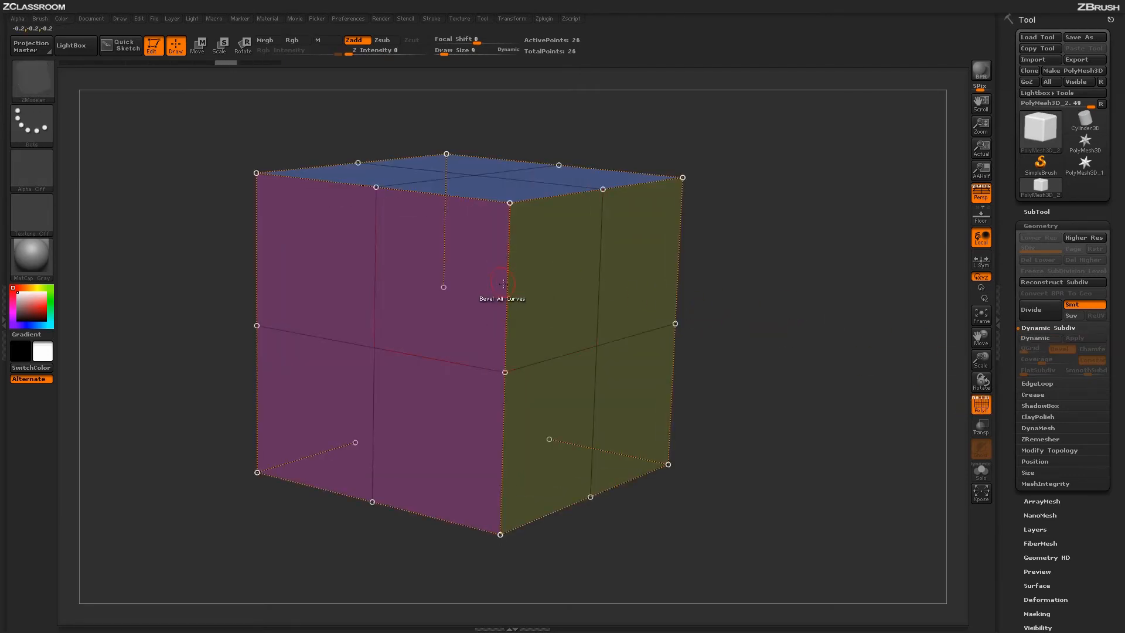
{"action": "left_click", "coordinate": [502, 283]}
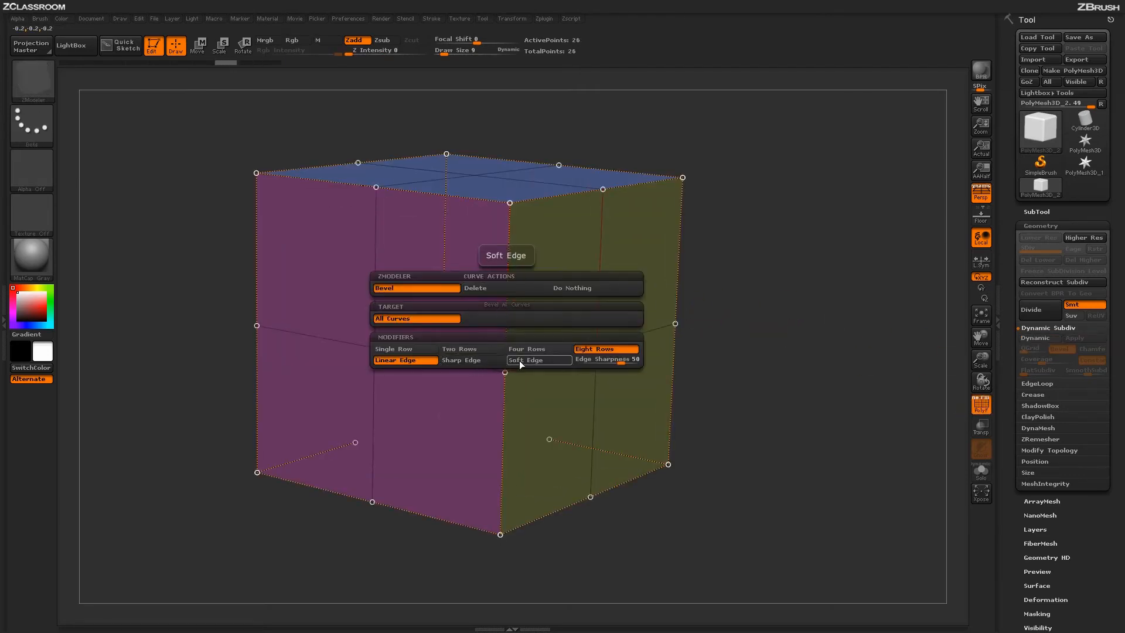
- Switch the bevel profile to Soft Edge and bevel all curves in eight rows
{"action": "left_click", "coordinate": [526, 360]}
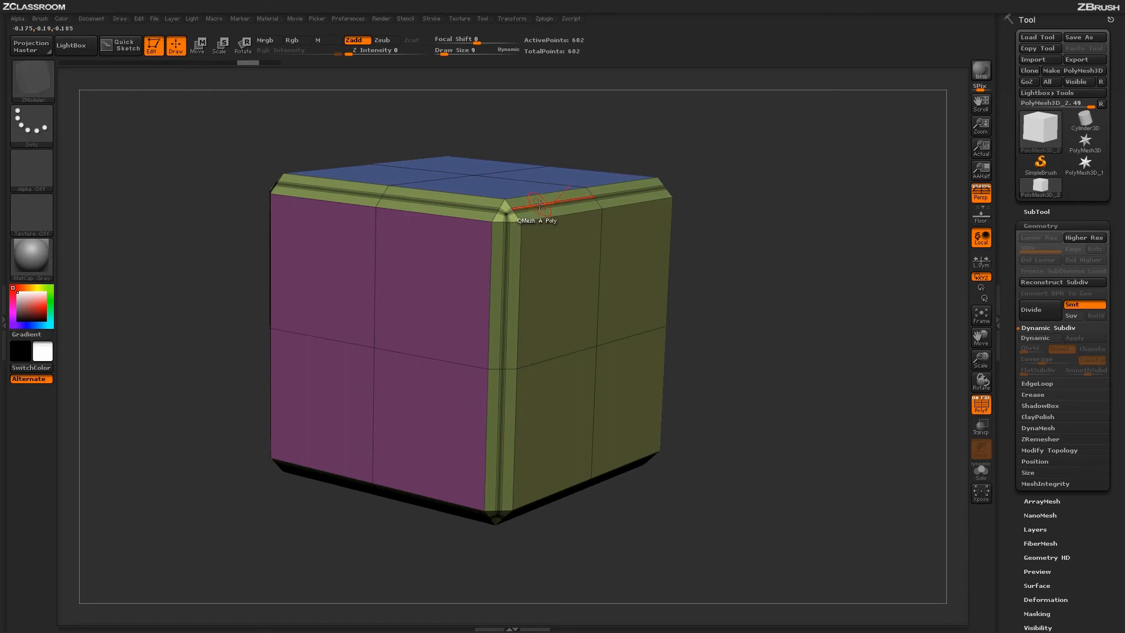
{"action": "left_click", "coordinate": [1037, 338]}
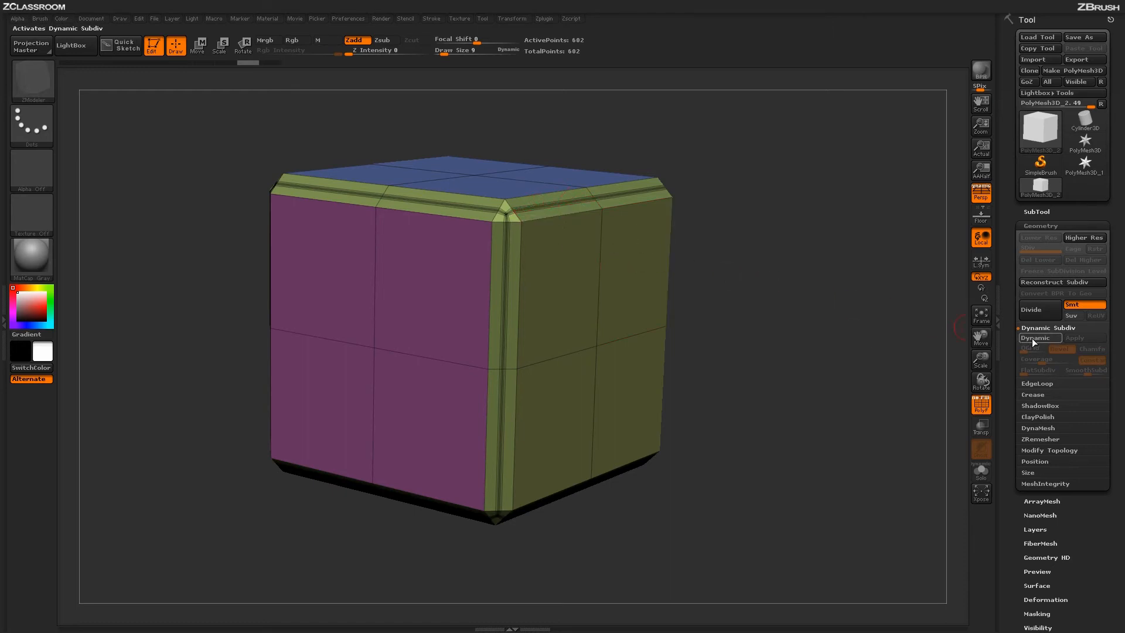
- Enable Dynamic in Tool > Geometry > Dynamic Subdiv so the beveled cube displays smoothly rounded
{"action": "left_click", "coordinate": [1041, 337]}
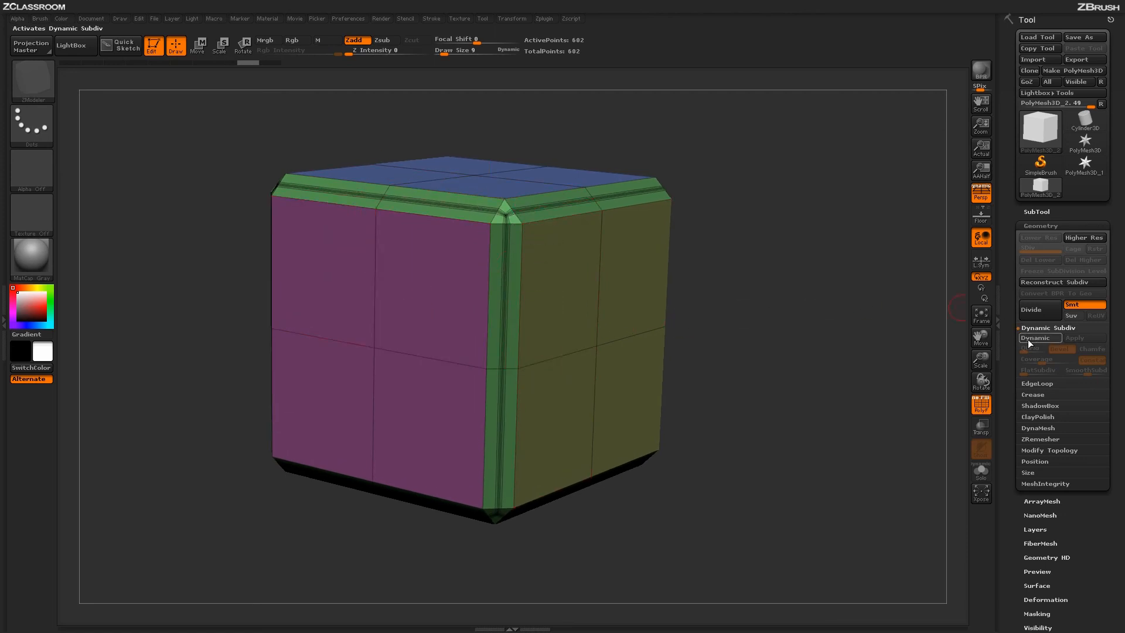
{"action": "left_click", "coordinate": [1040, 337]}
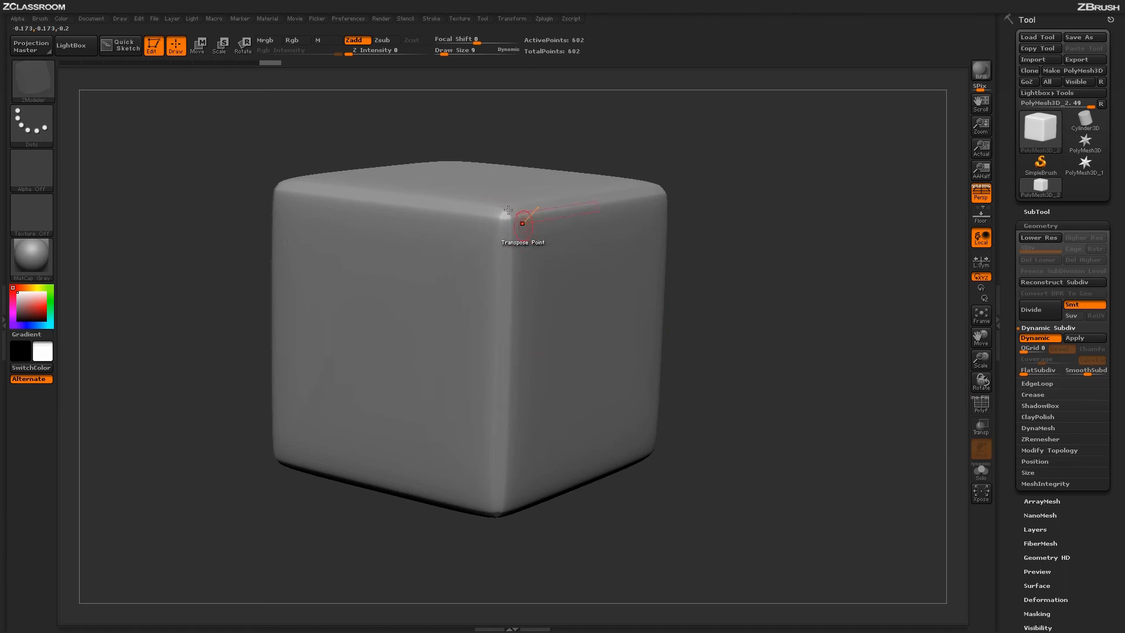